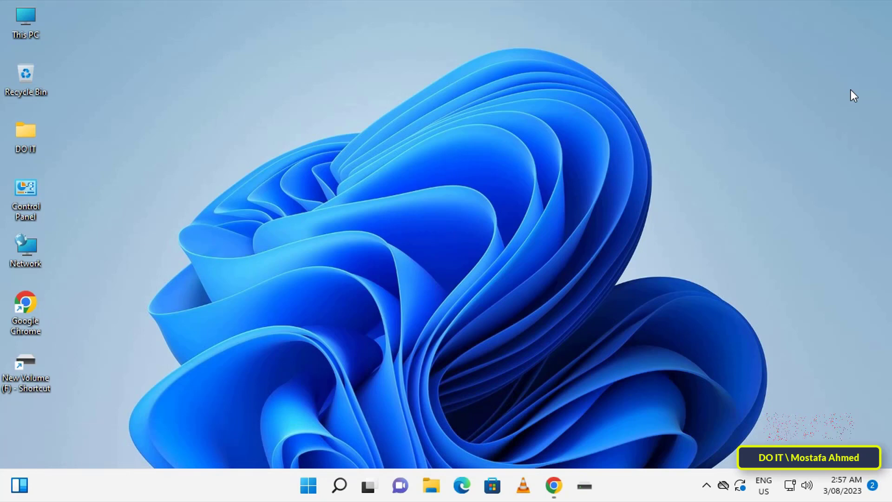
mouse_move(765, 231)
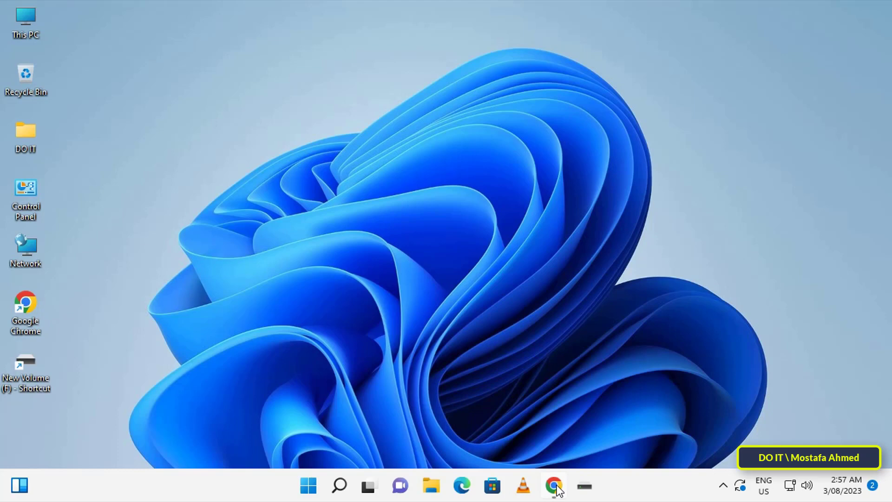
Step: Launch Google Chrome from the taskbar and show its three-dot main menu
click(552, 485)
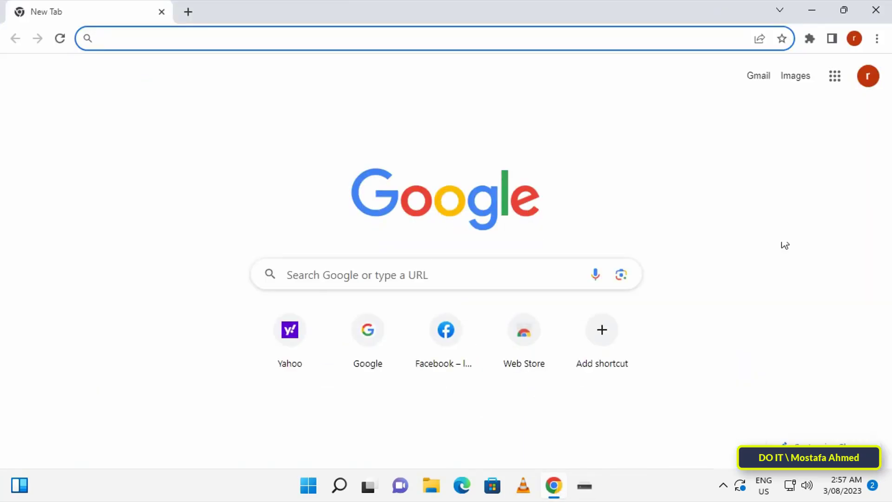
mouse_move(878, 48)
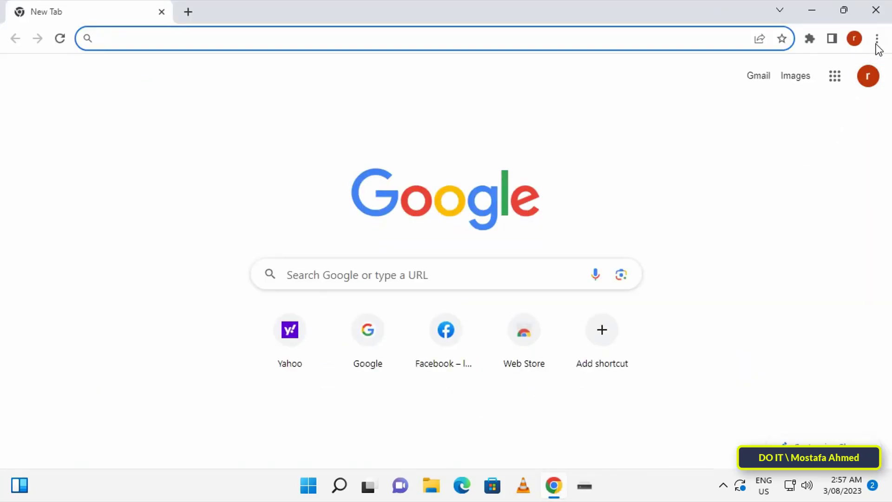
click(876, 38)
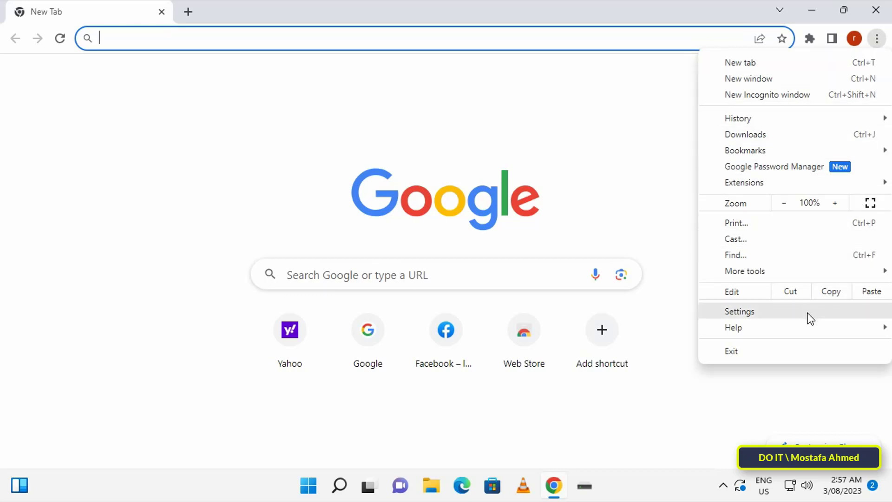
Step: Go to Settings > Privacy and security > Site settings and expand Additional content settings
click(739, 311)
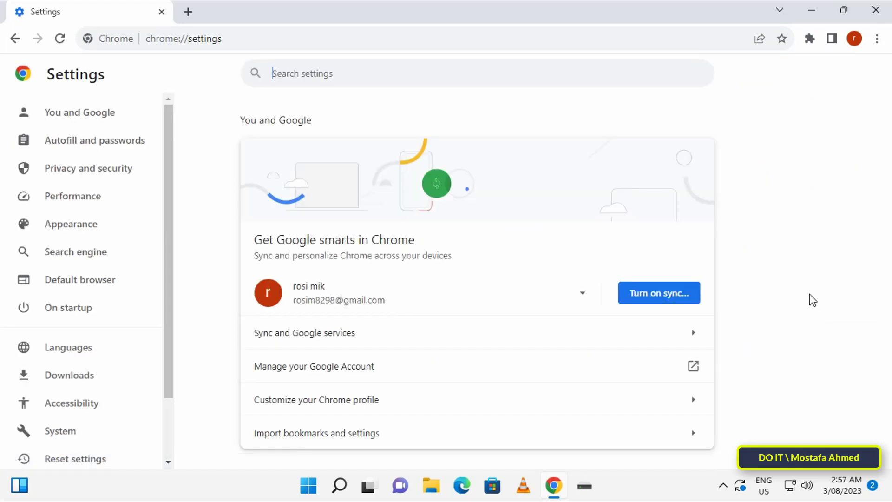
click(88, 167)
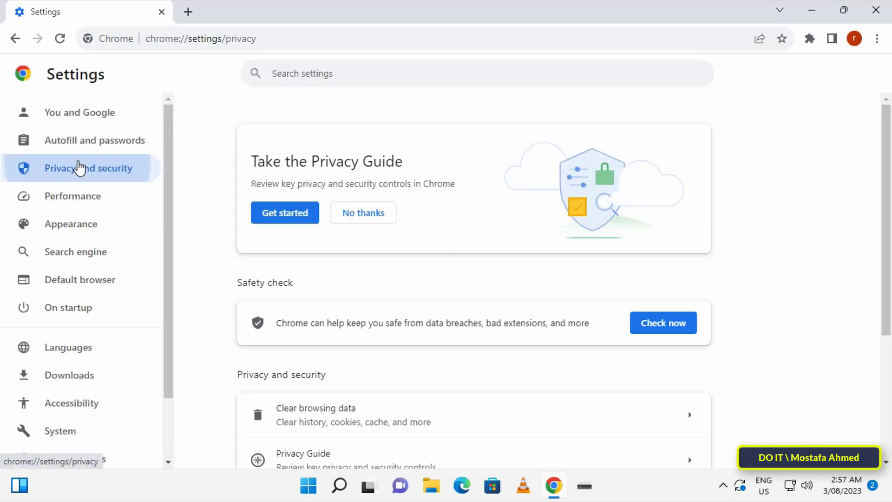
scroll(down, 3)
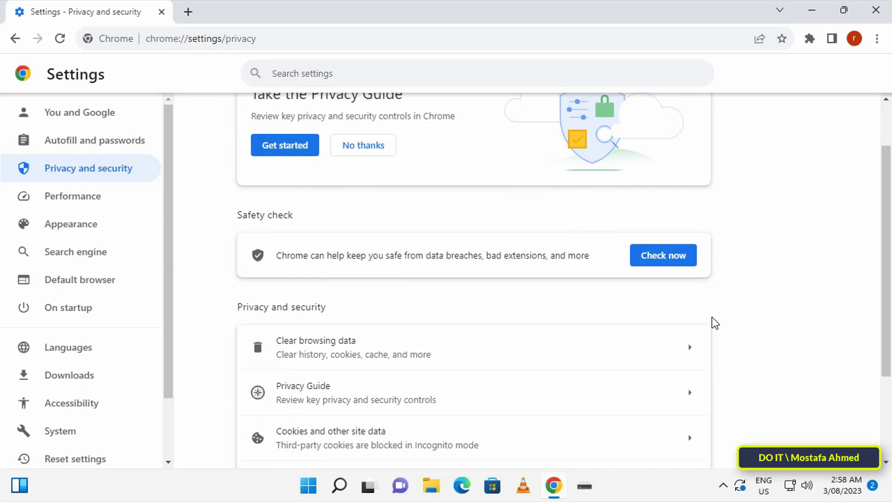
scroll(down, 3)
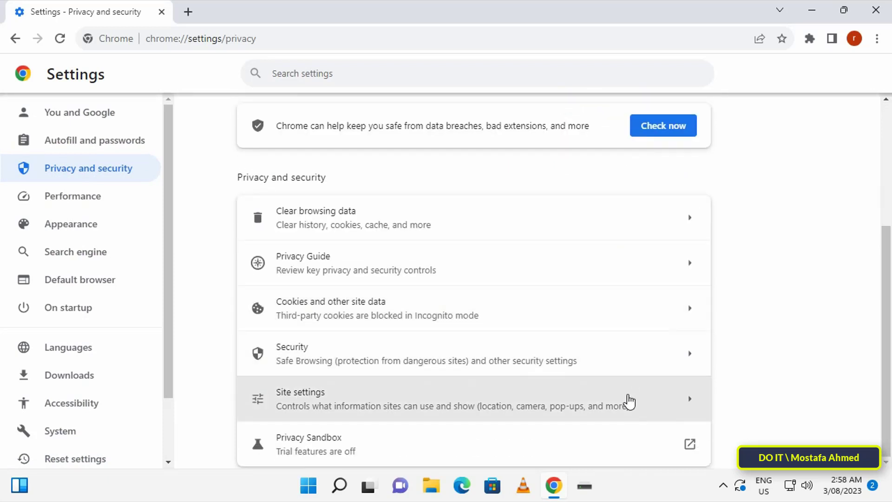
mouse_move(641, 408)
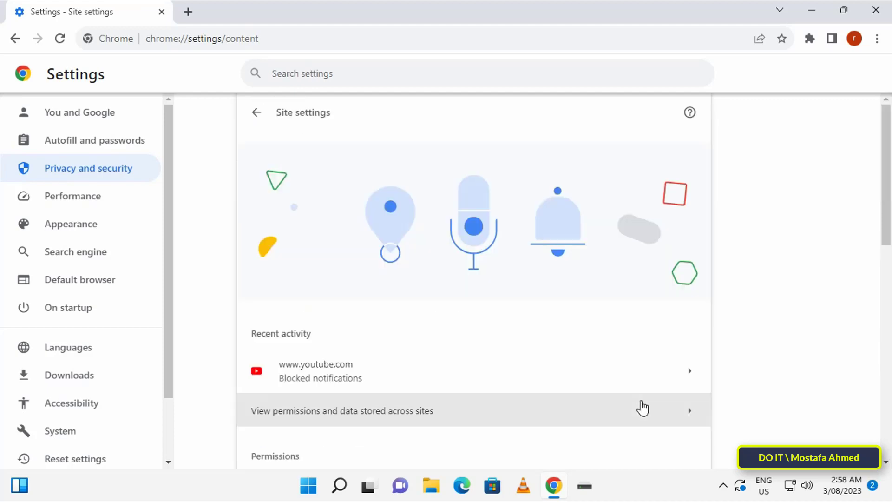
scroll(down, 3)
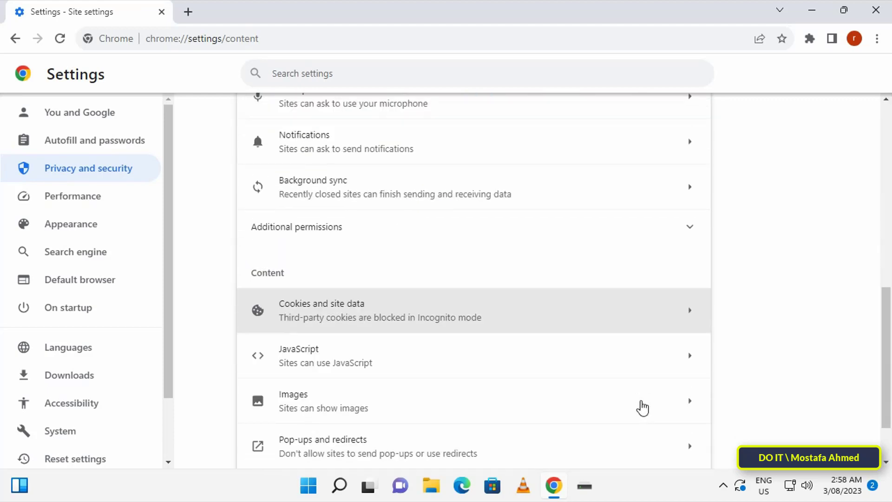
scroll(down, 3)
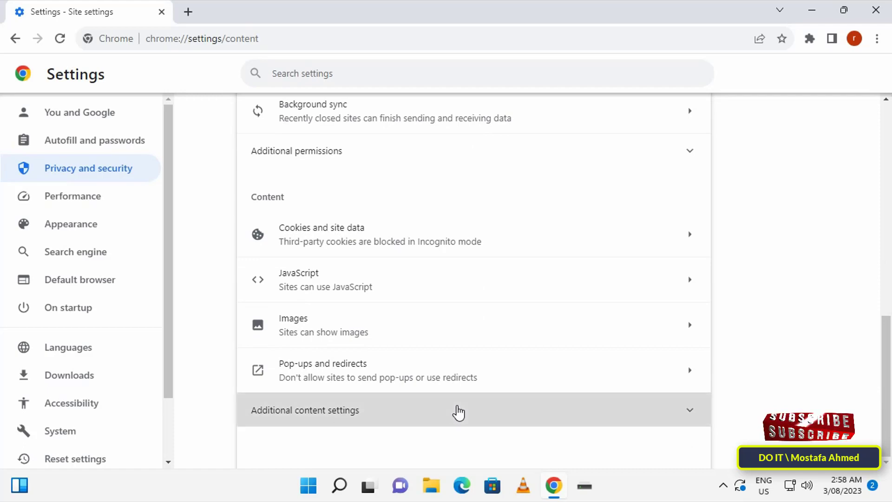
click(459, 409)
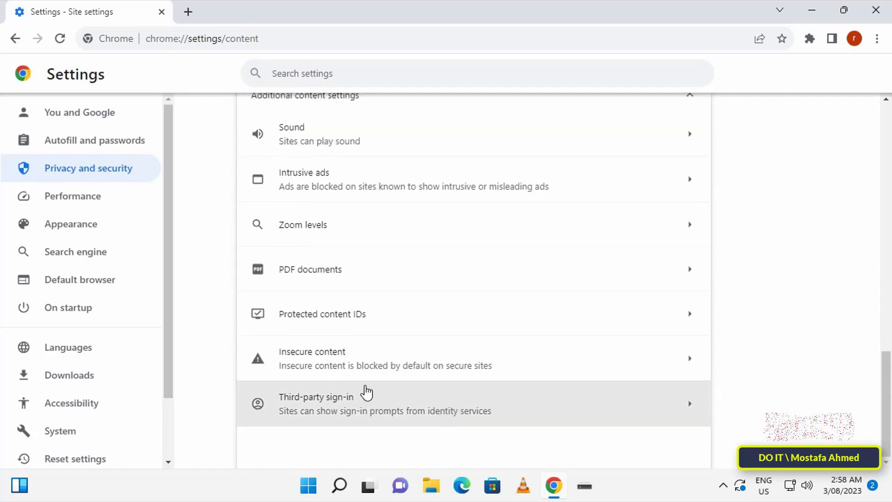
mouse_move(531, 368)
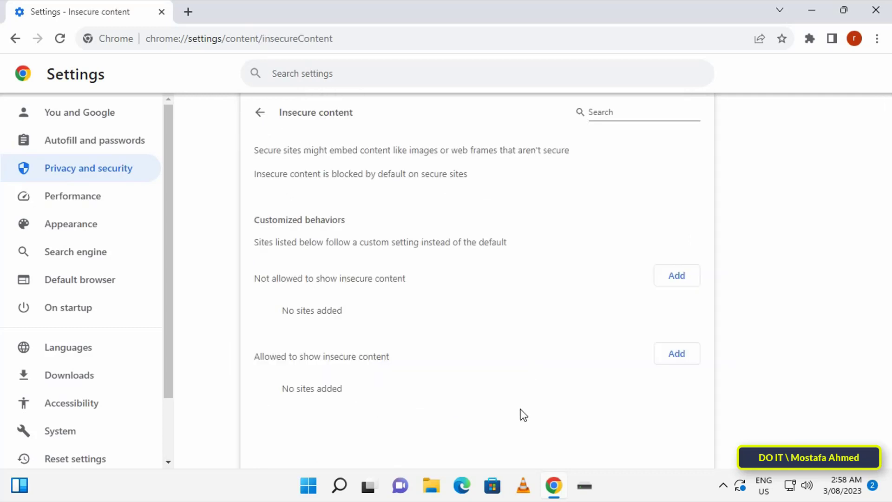
mouse_move(271, 308)
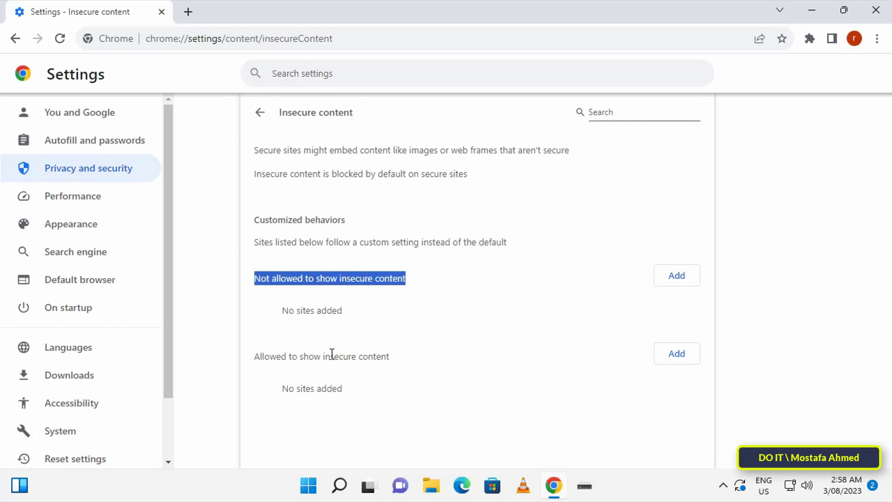
Step: Open the Insecure content settings and load yahoo.com in a second tab
click(537, 420)
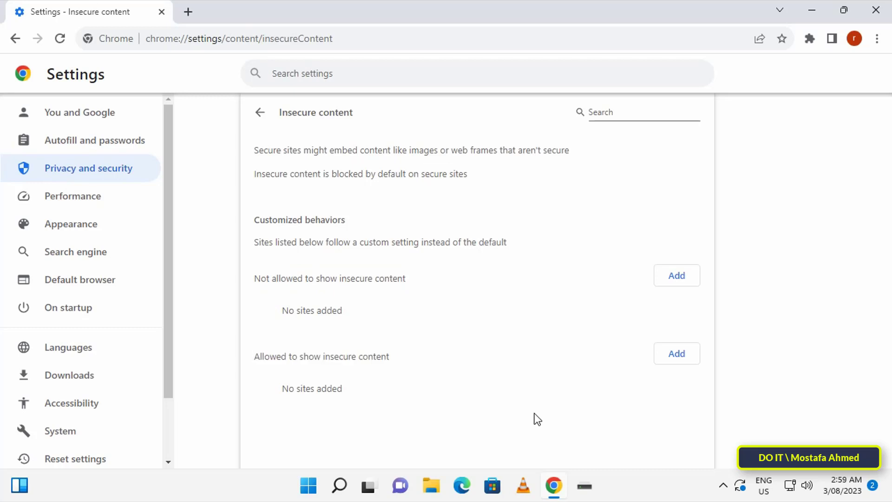
text(yahoo.com)
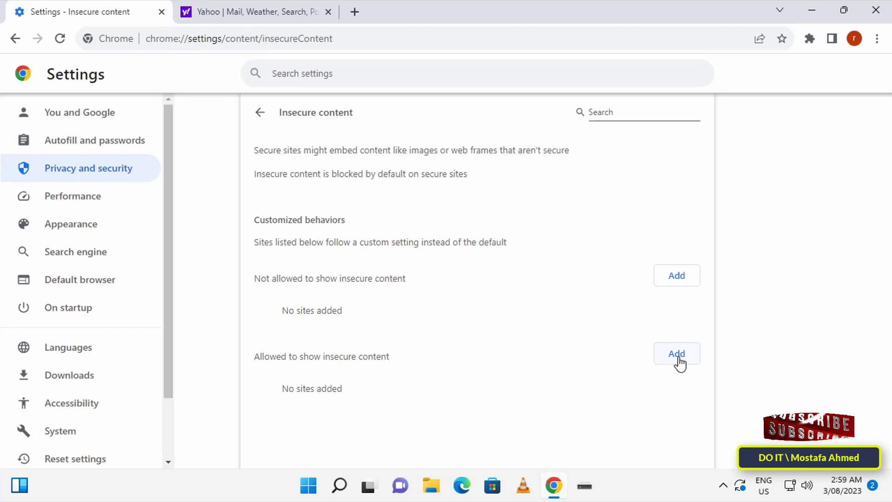
click(676, 353)
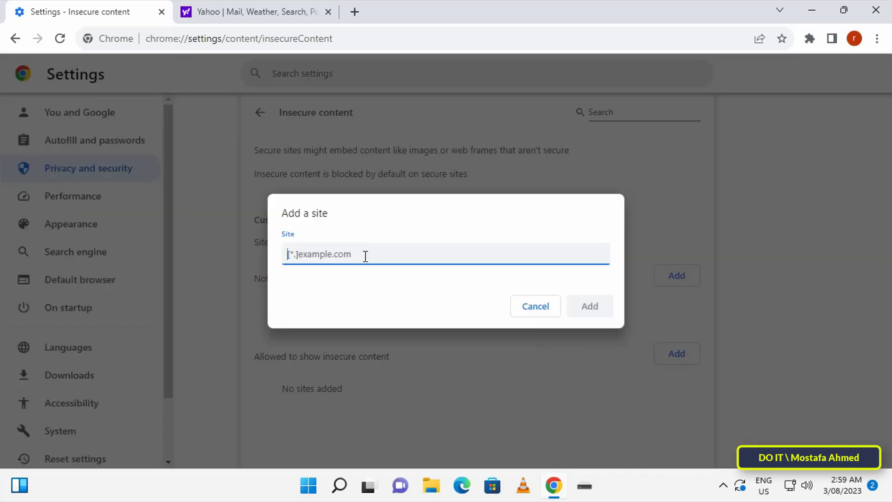
text(https://www.yahoo.com/)
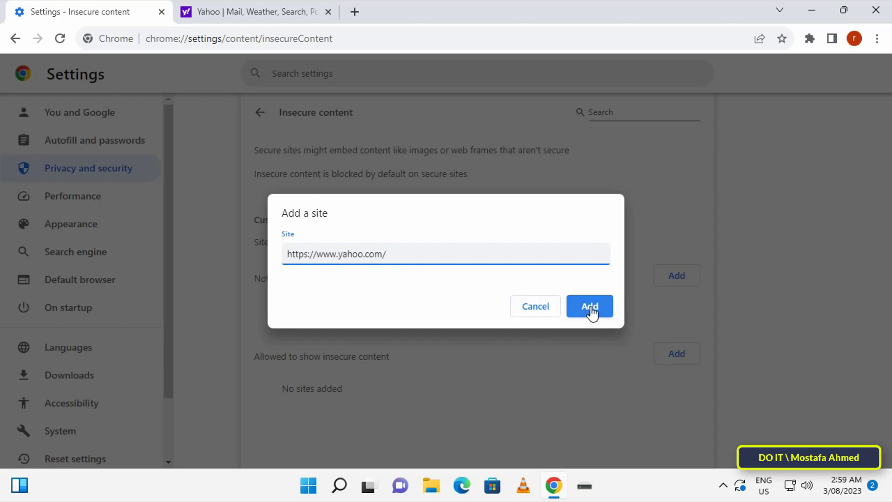
click(588, 306)
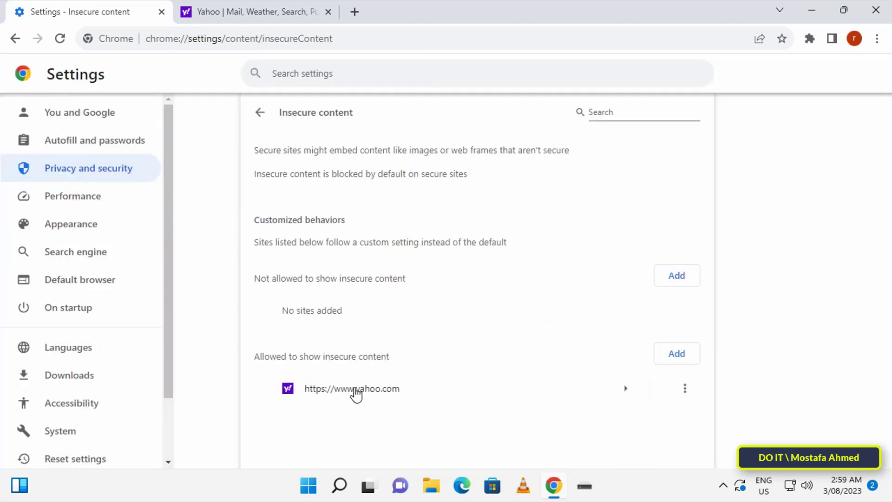
click(685, 388)
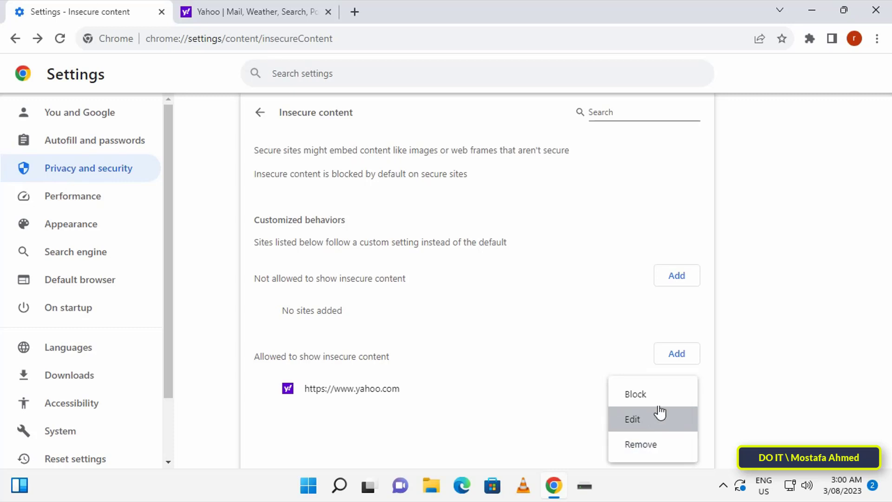
click(635, 393)
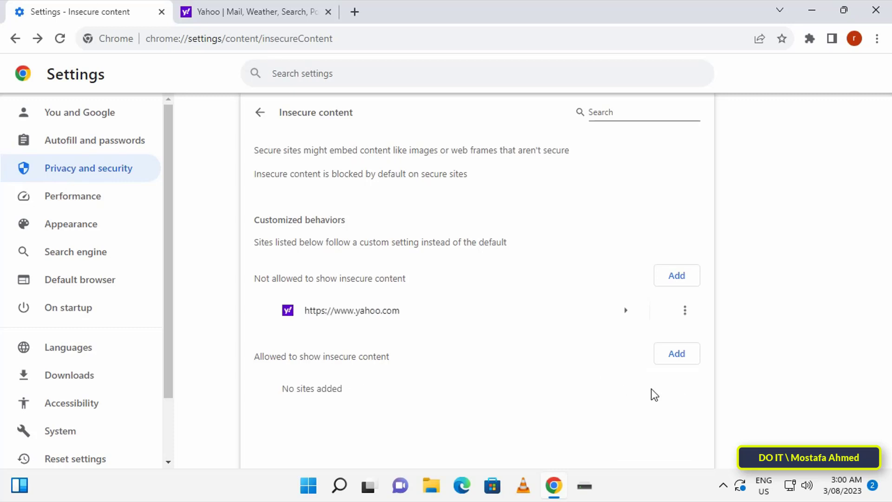
mouse_move(339, 331)
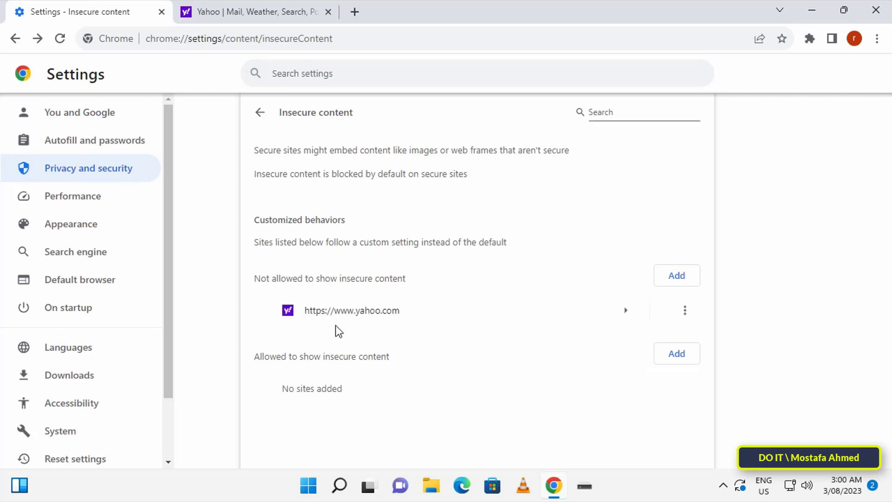
click(685, 310)
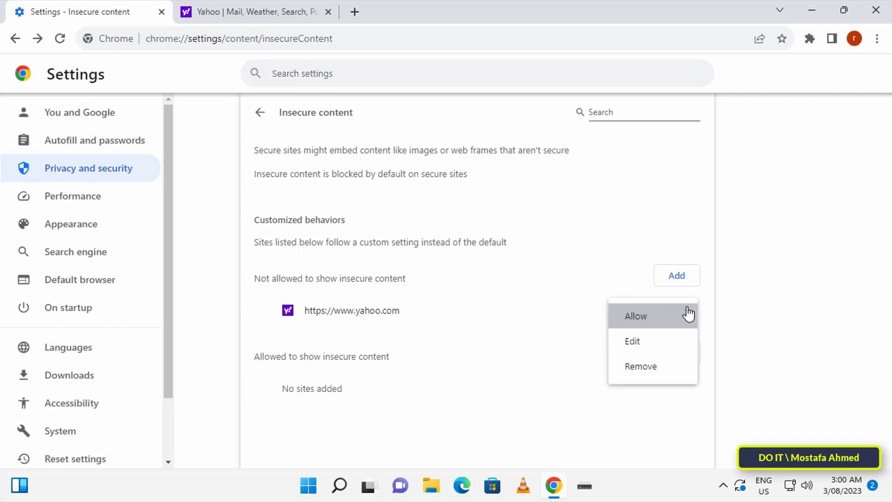
click(634, 316)
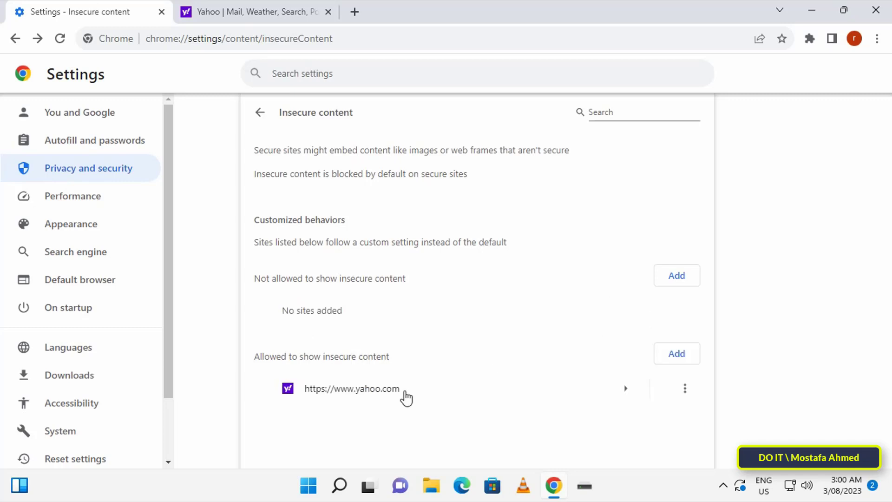